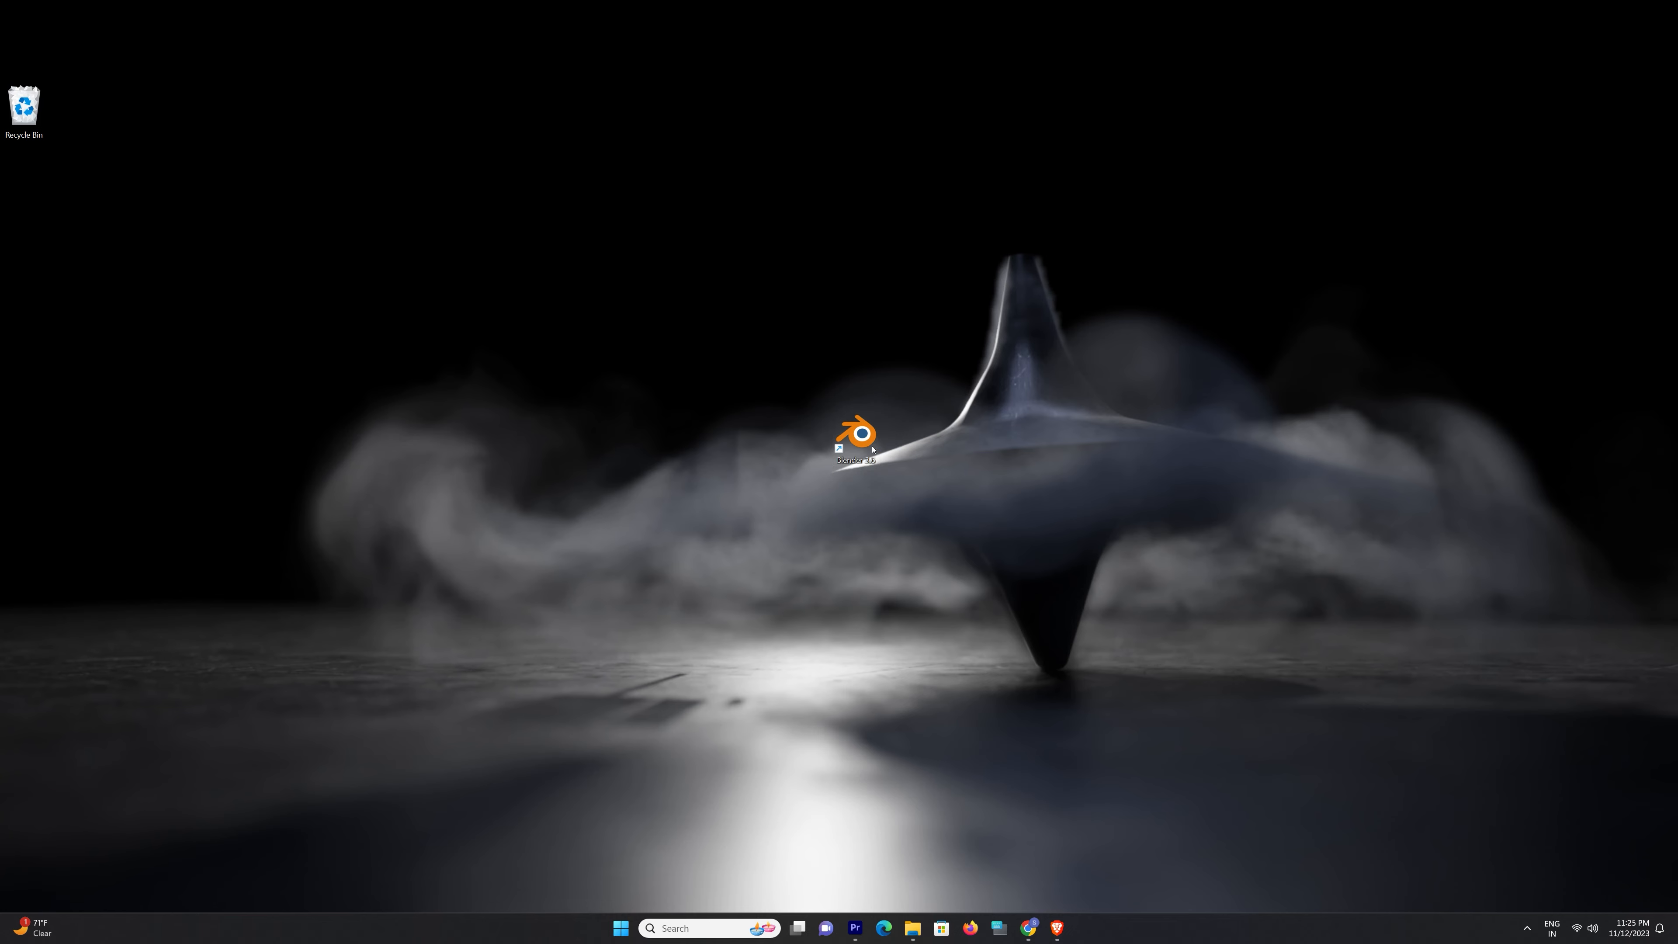
Step: Launch Blender from its desktop shortcut to the default cube scene
double_click(858, 432)
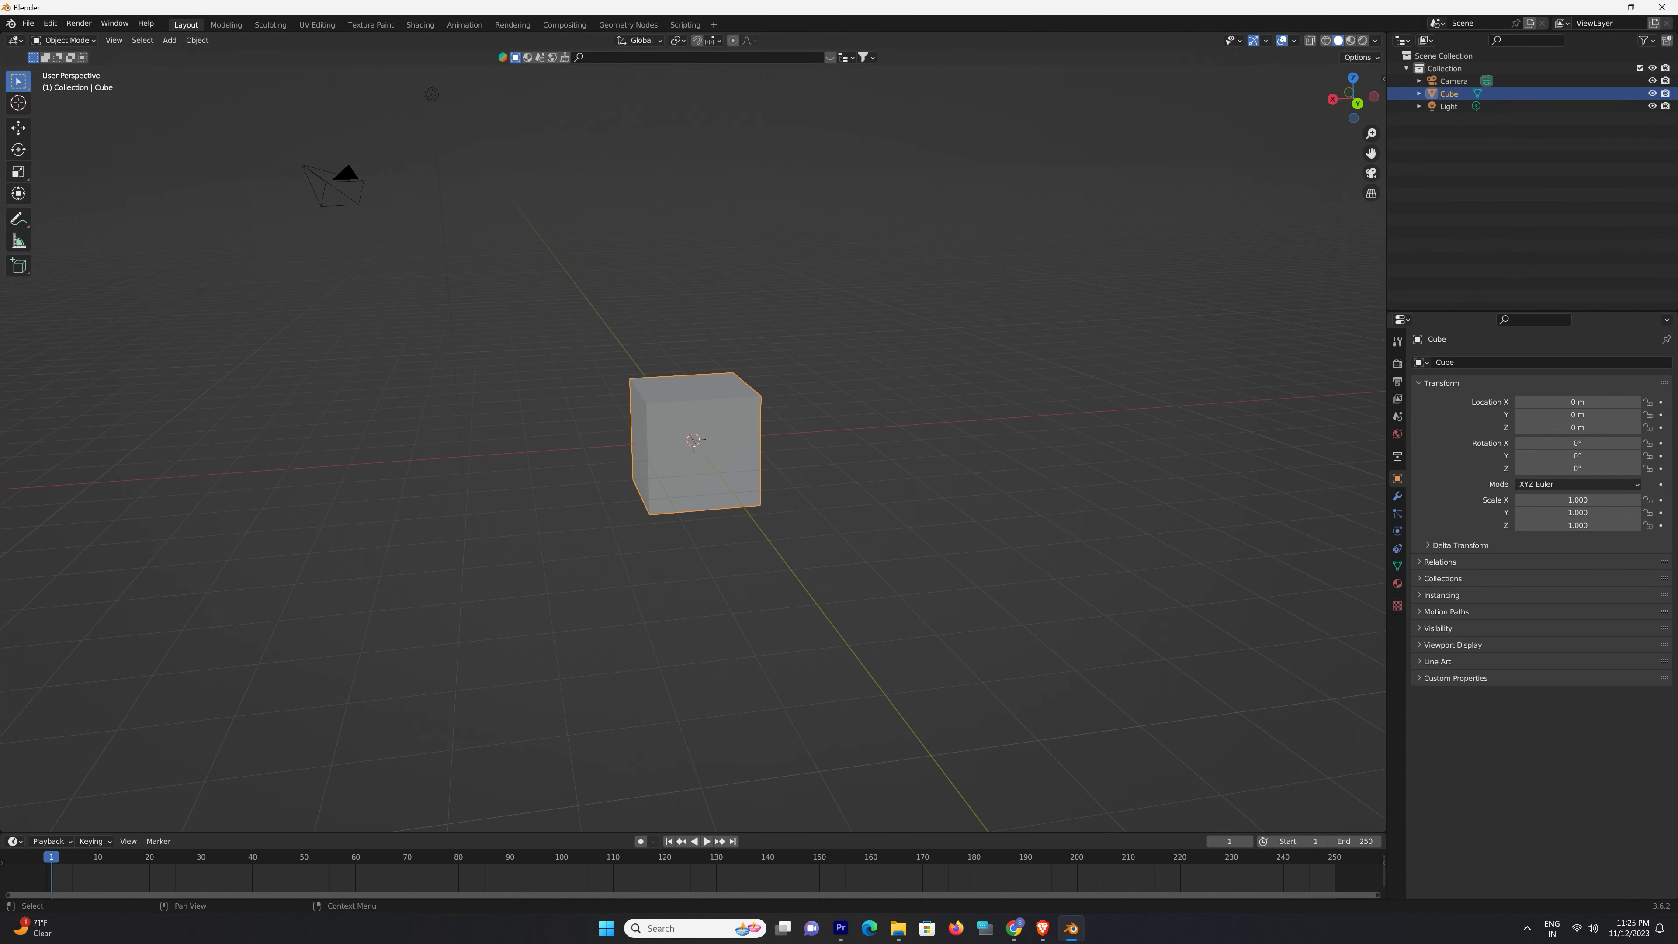
Step: Show the Edit menu with undo history and Preferences over the default scene
click(49, 22)
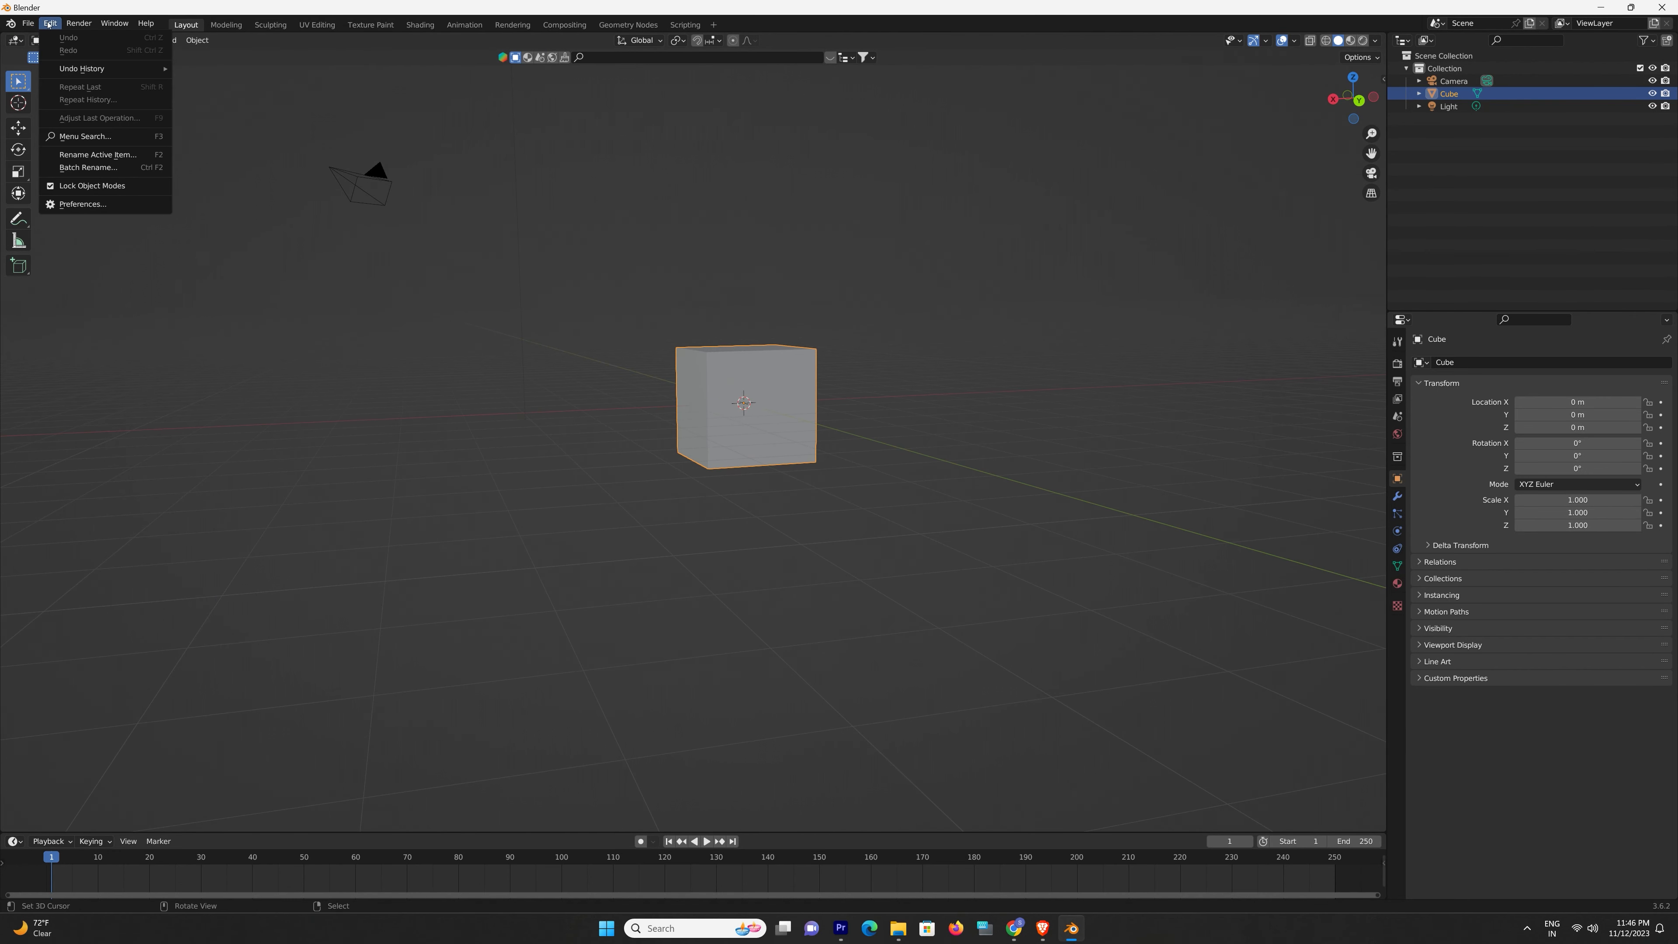